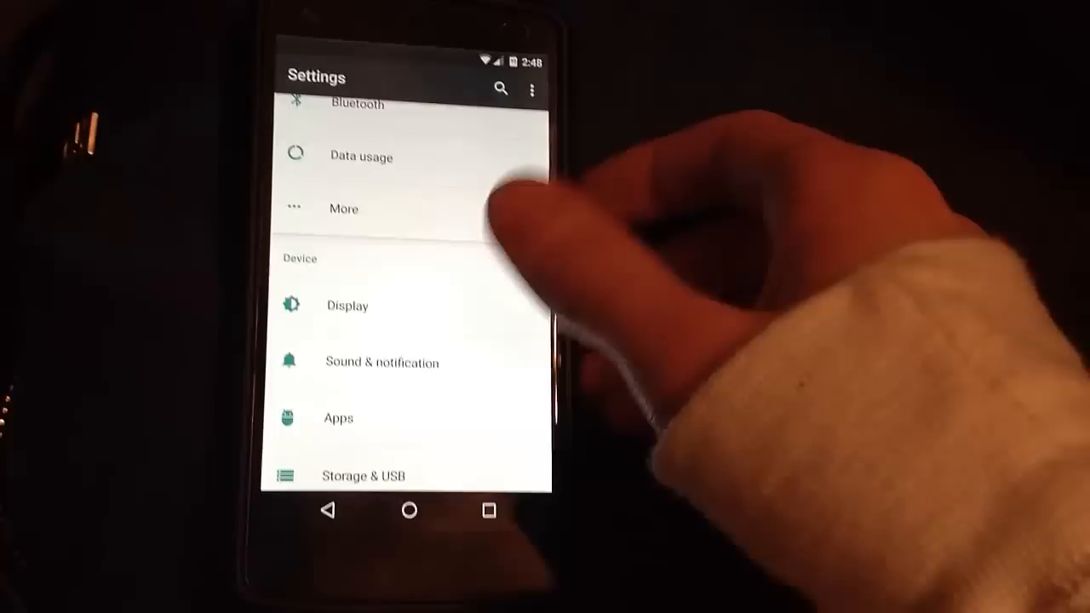
Open Apps in Android Settings to reach the Configure apps options.
click(338, 417)
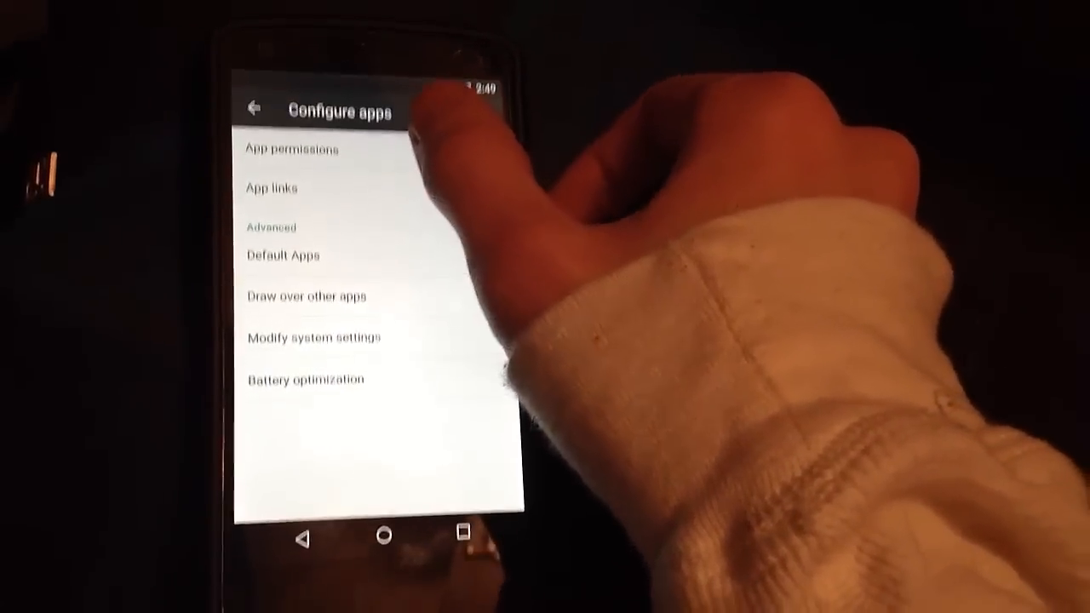
Open App permissions and scroll through categories like Camera, Location and Contacts.
click(293, 149)
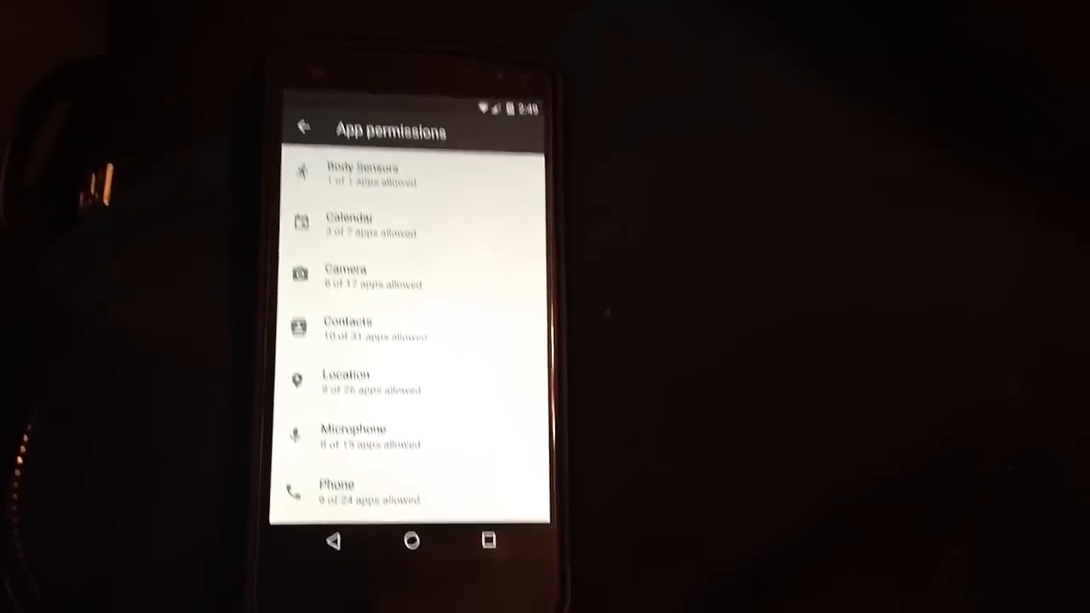
scroll(down, 3)
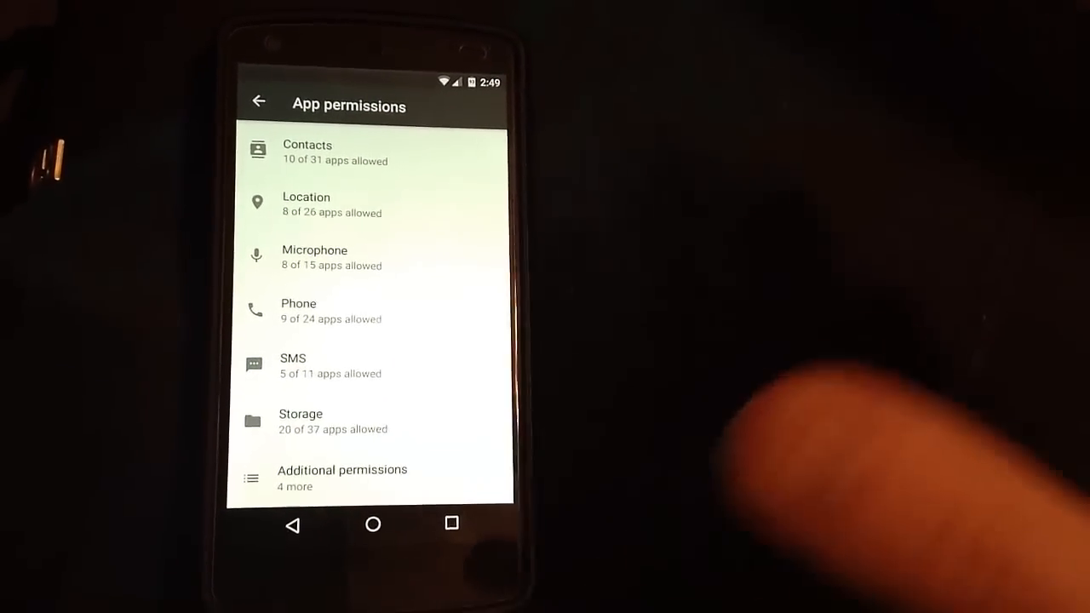
scroll(down, 3)
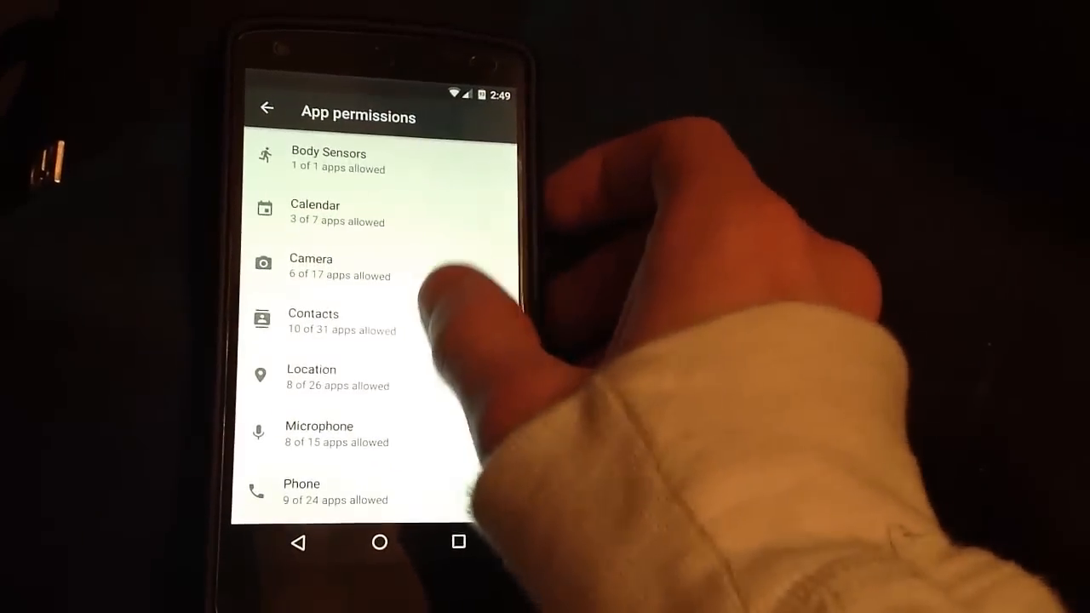